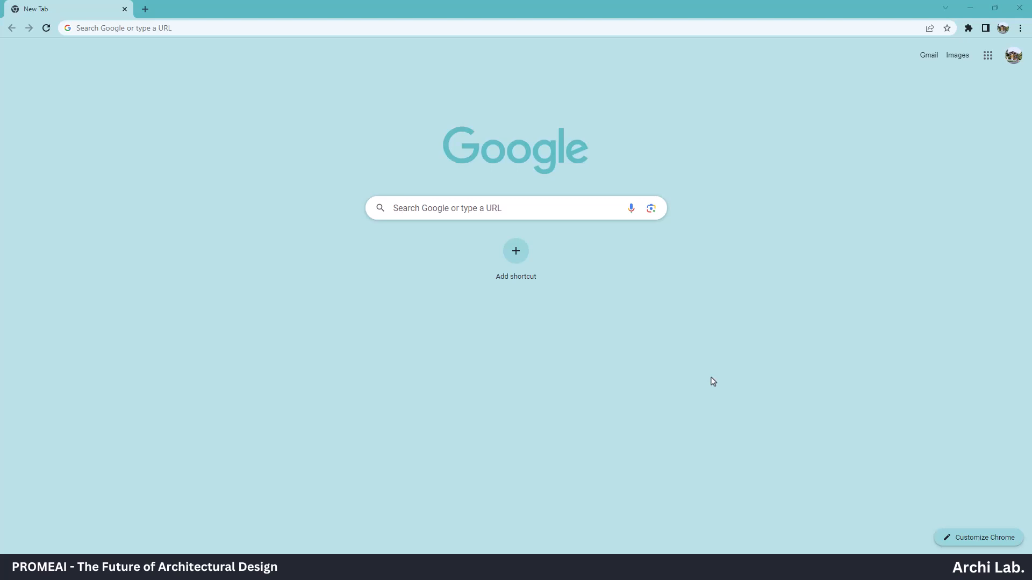
Step: Search Chrome for 'promea' and open the promeai.com result
{"action": "type", "text": "promeai"}
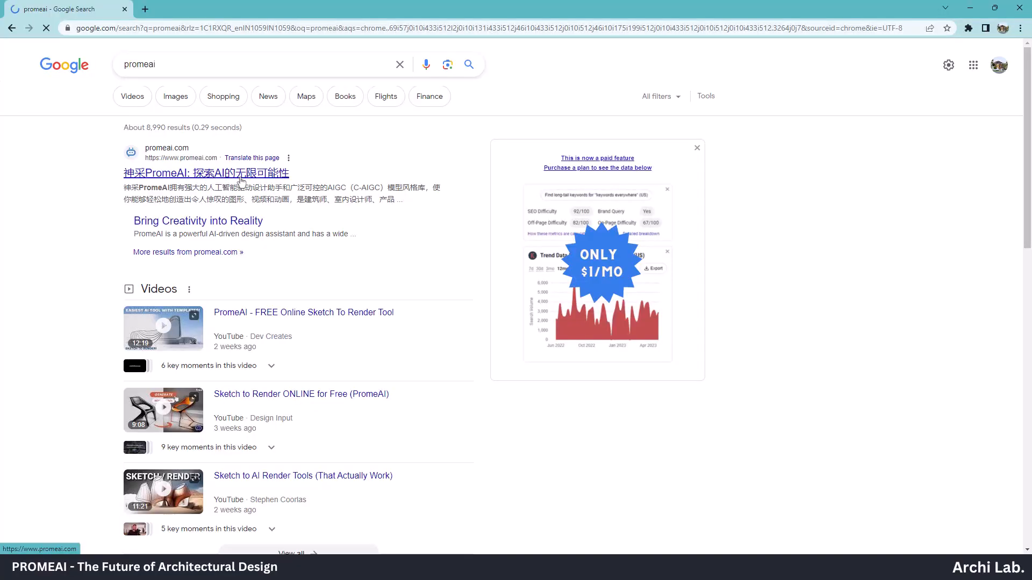
{"action": "left_click", "coordinate": [204, 173]}
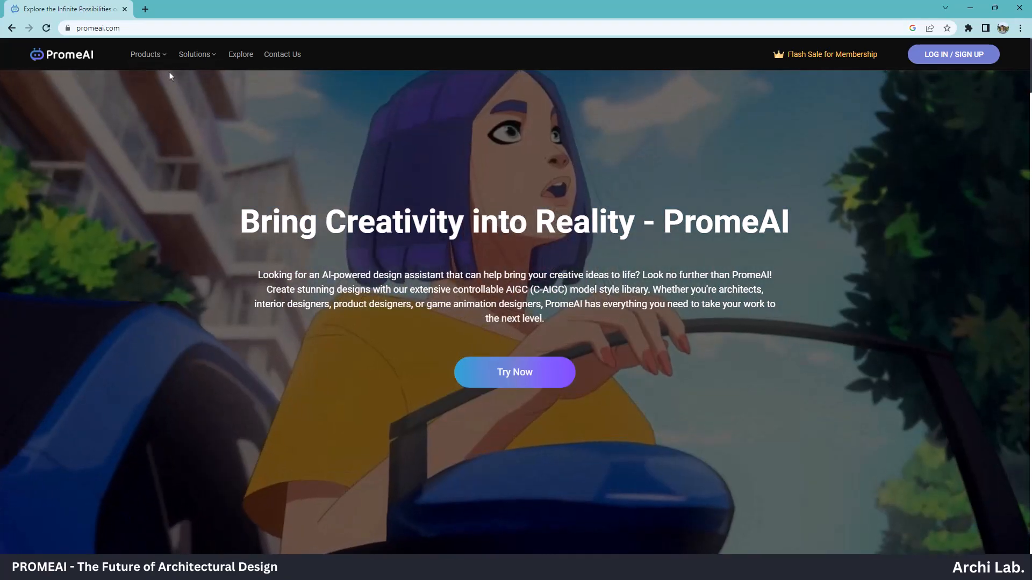
Step: Browse PromeAI's products and homepage, then open Solutions > Architecture Design
{"action": "left_click", "coordinate": [145, 54]}
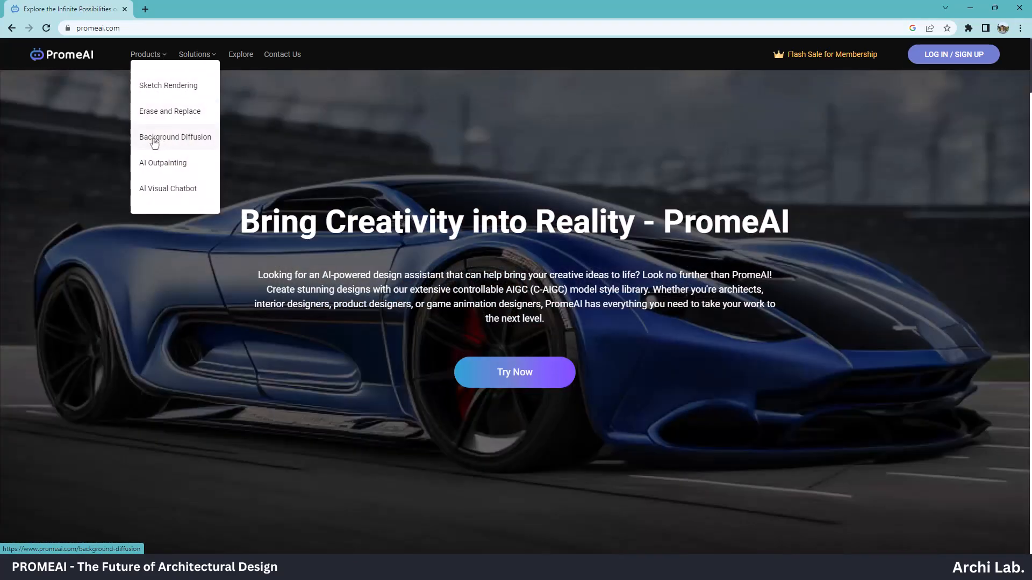
{"action": "mouse_move", "coordinate": [187, 171]}
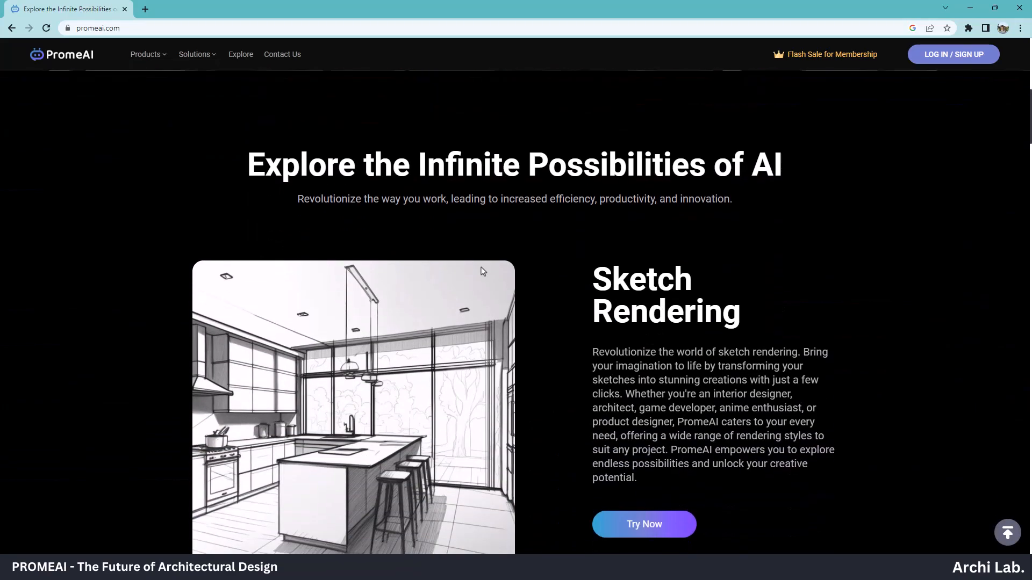
{"action": "scroll", "scroll_direction": "down", "scroll_amount": 3}
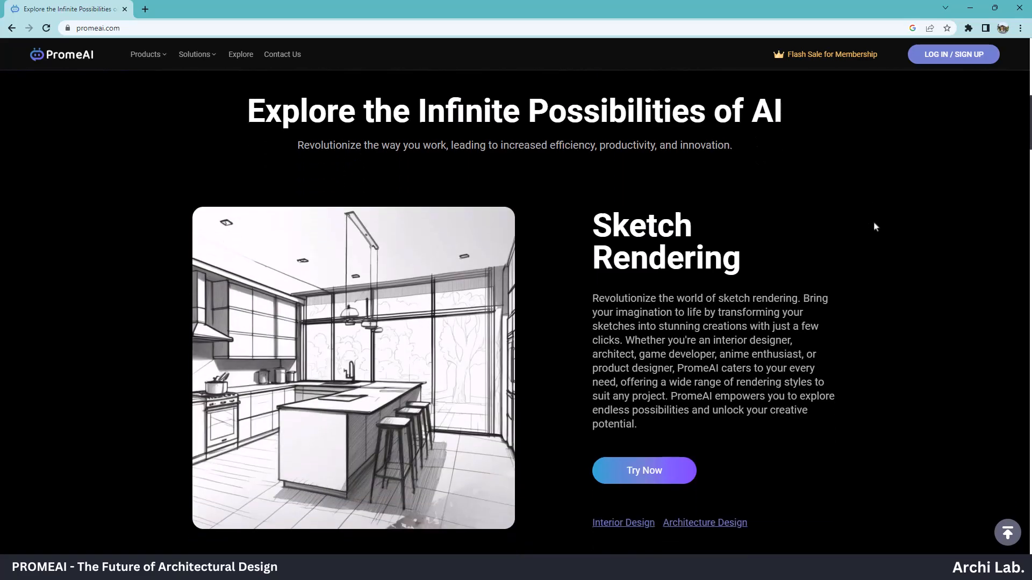
{"action": "scroll", "scroll_direction": "down", "scroll_amount": 3}
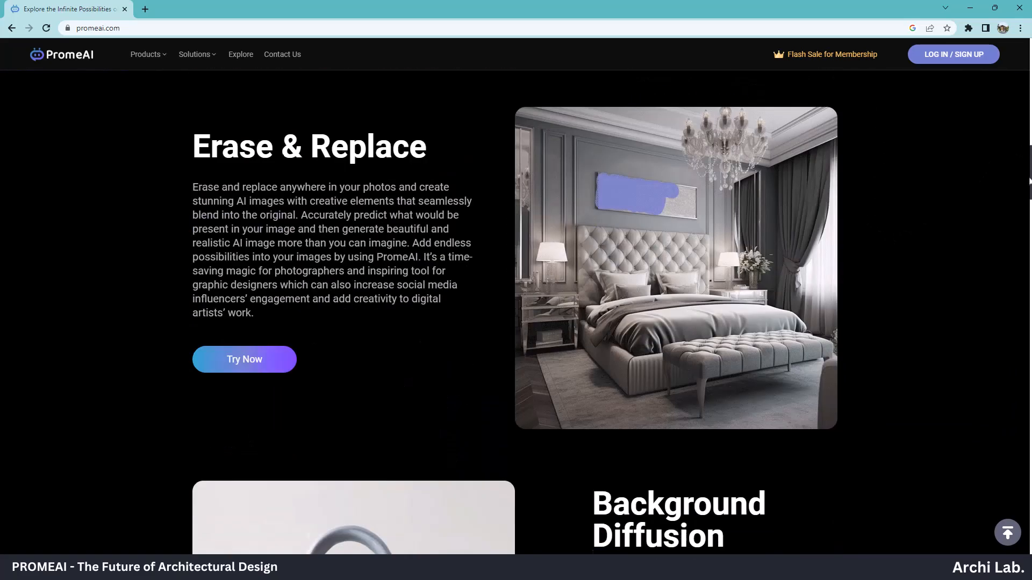
{"action": "scroll", "scroll_direction": "up", "scroll_amount": 3}
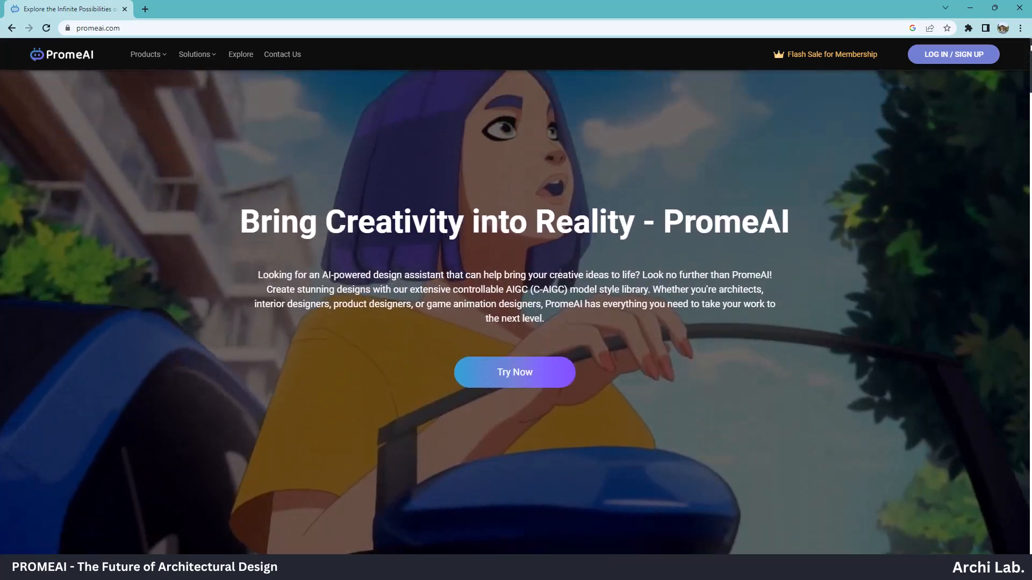
{"action": "left_click", "coordinate": [197, 53]}
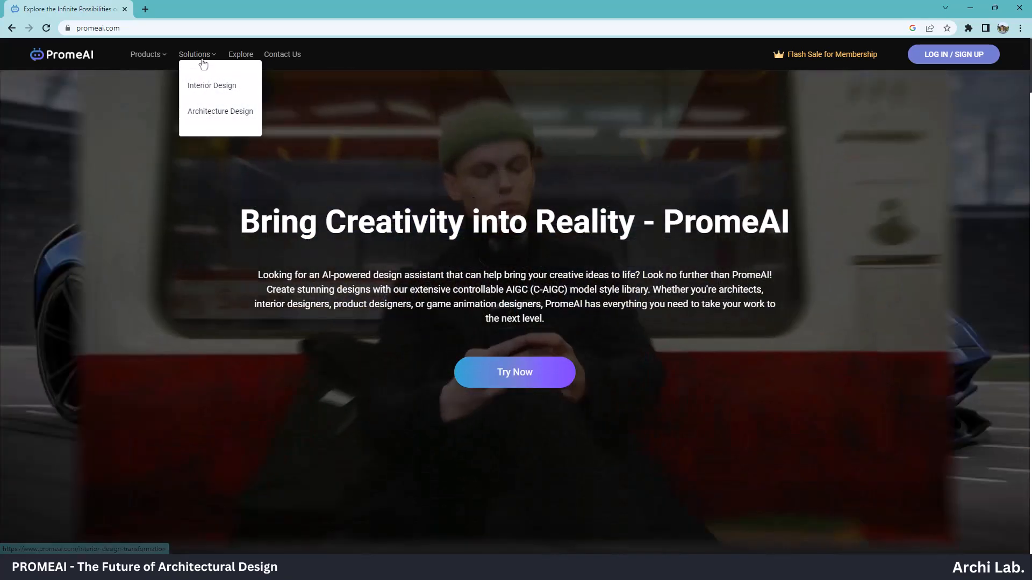
{"action": "left_click", "coordinate": [220, 111]}
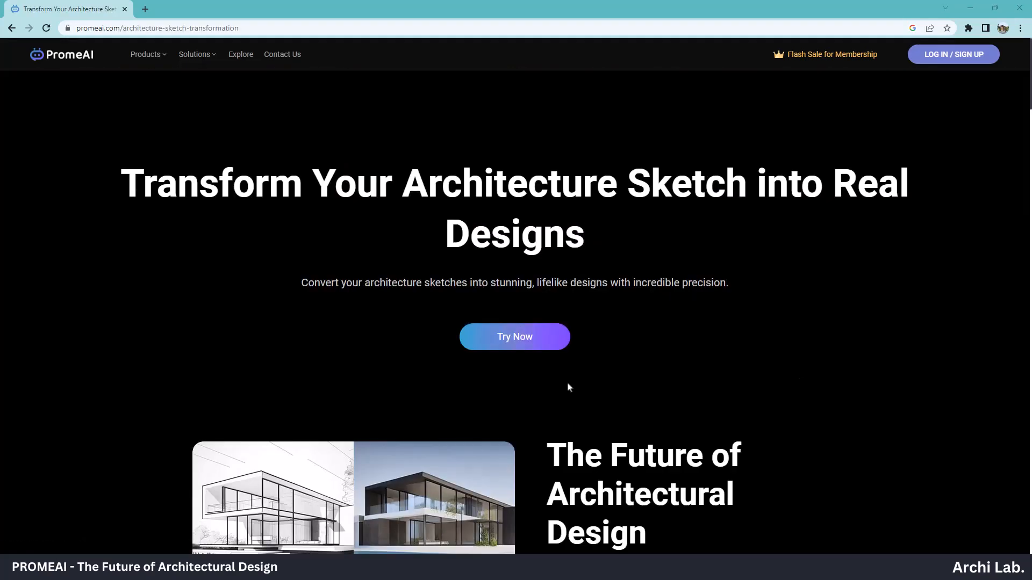
Step: Launch the Sketch Rendering tool and begin uploading a sketch image
{"action": "left_click", "coordinate": [514, 336]}
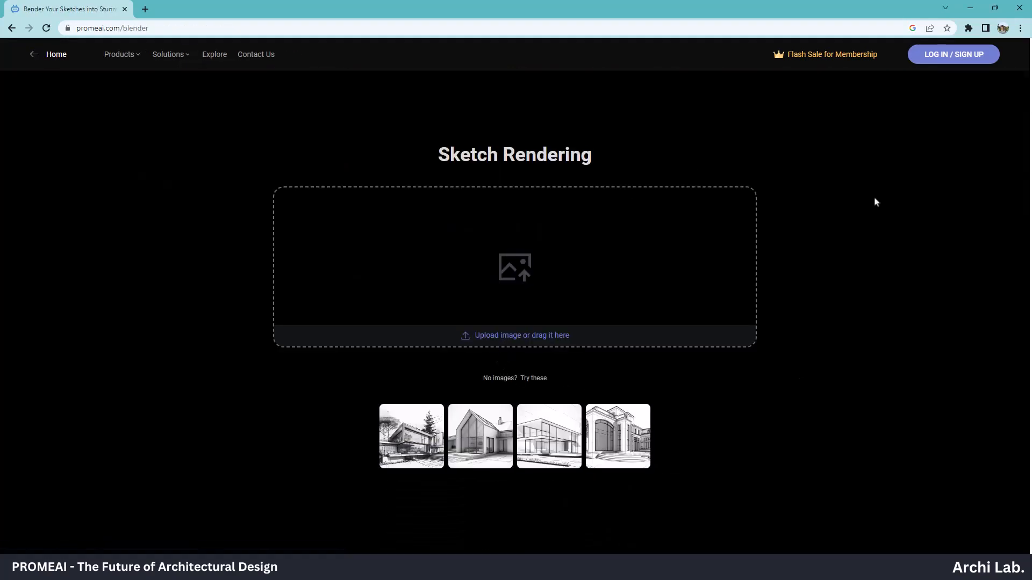
{"action": "mouse_move", "coordinate": [533, 175]}
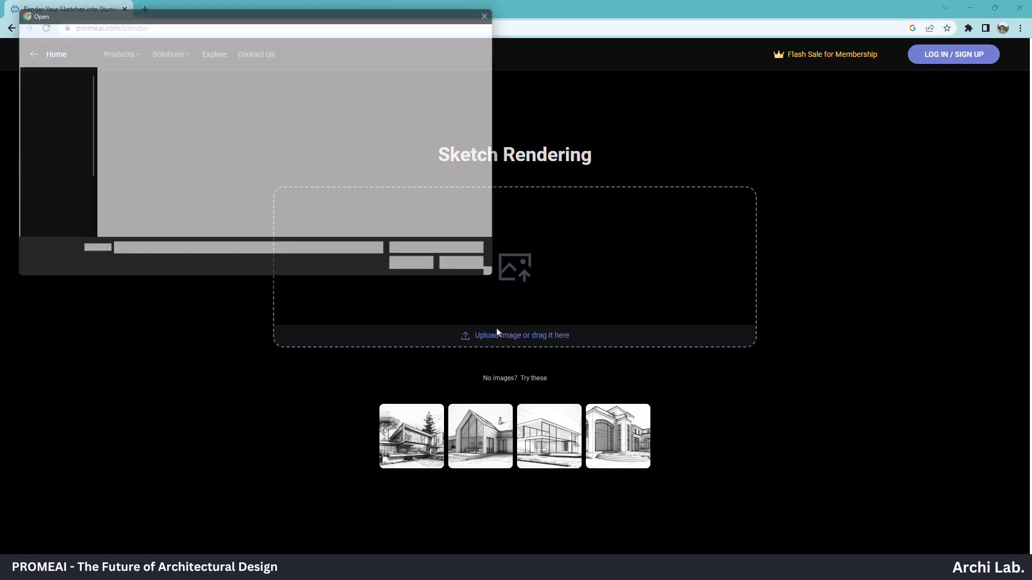
{"action": "left_click", "coordinate": [482, 16]}
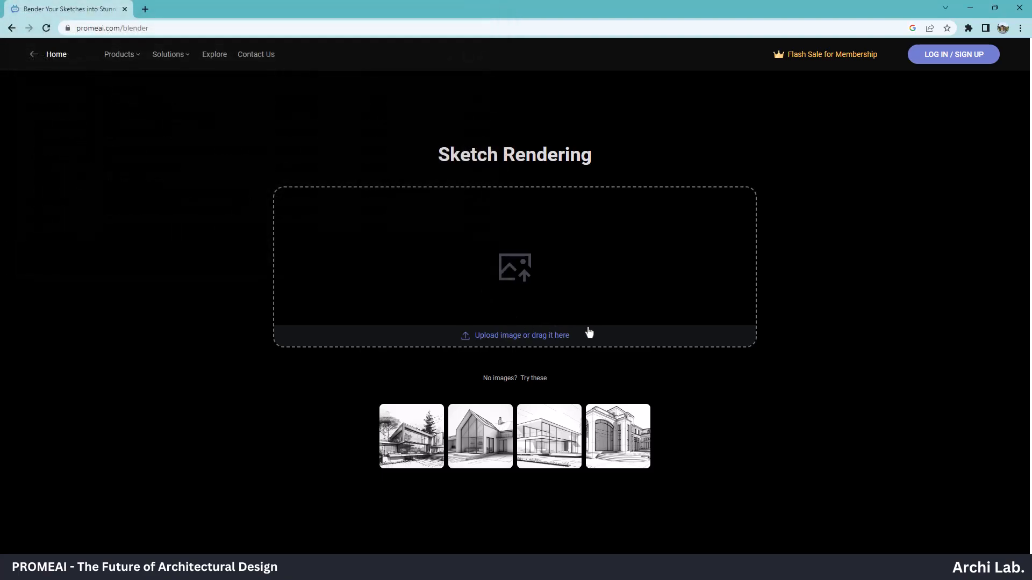
{"action": "mouse_move", "coordinate": [609, 451]}
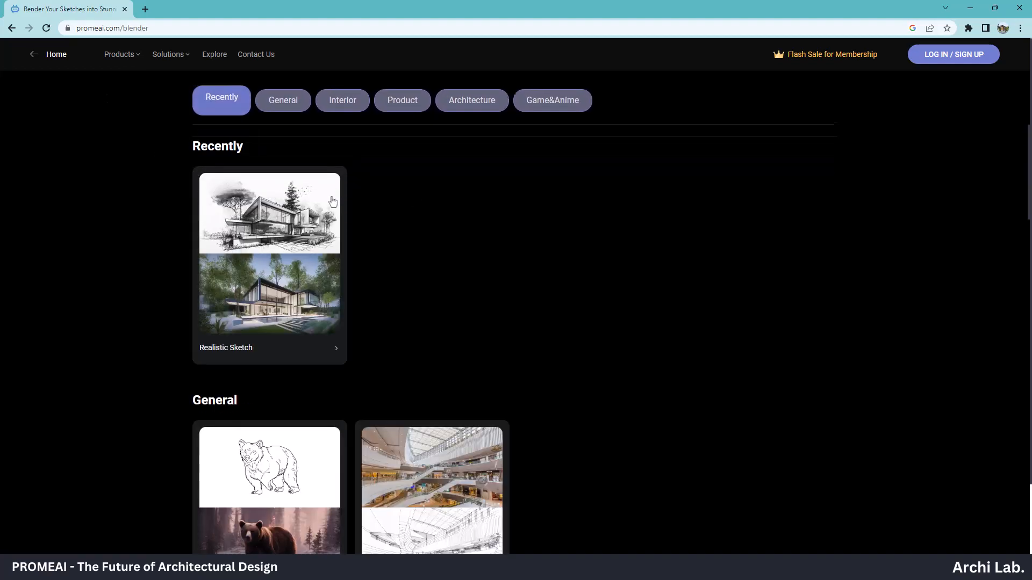
Step: Pick the Architecture scenario and generate European-style renders of the house sketch
{"action": "left_click", "coordinate": [472, 100]}
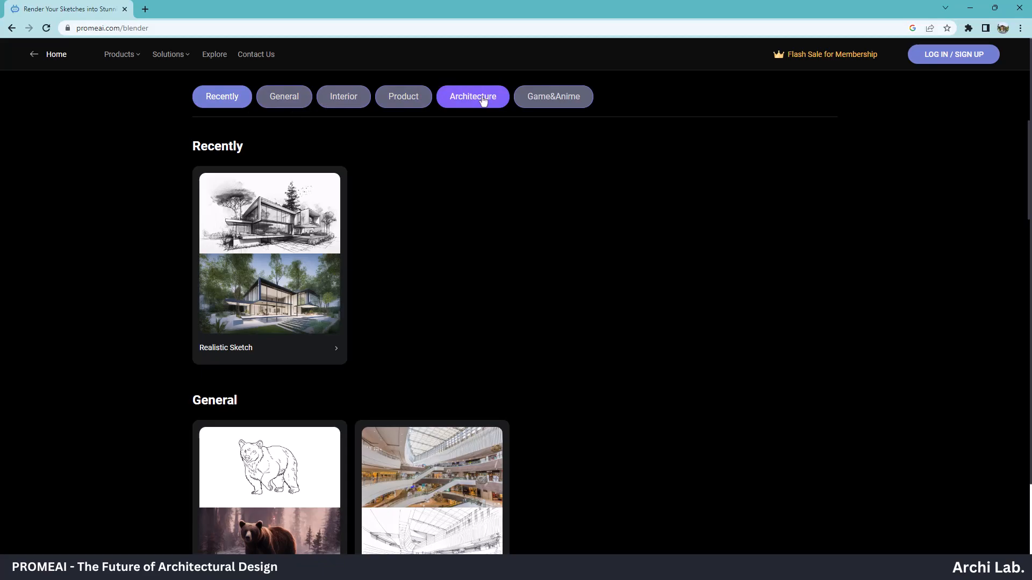
{"action": "scroll", "scroll_direction": "down", "scroll_amount": 3}
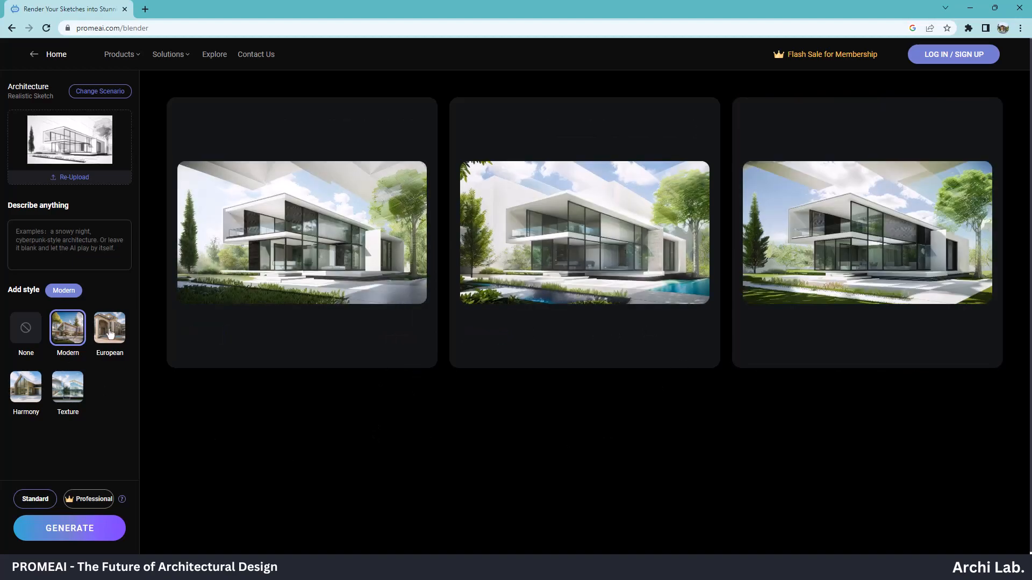
{"action": "left_click", "coordinate": [110, 328]}
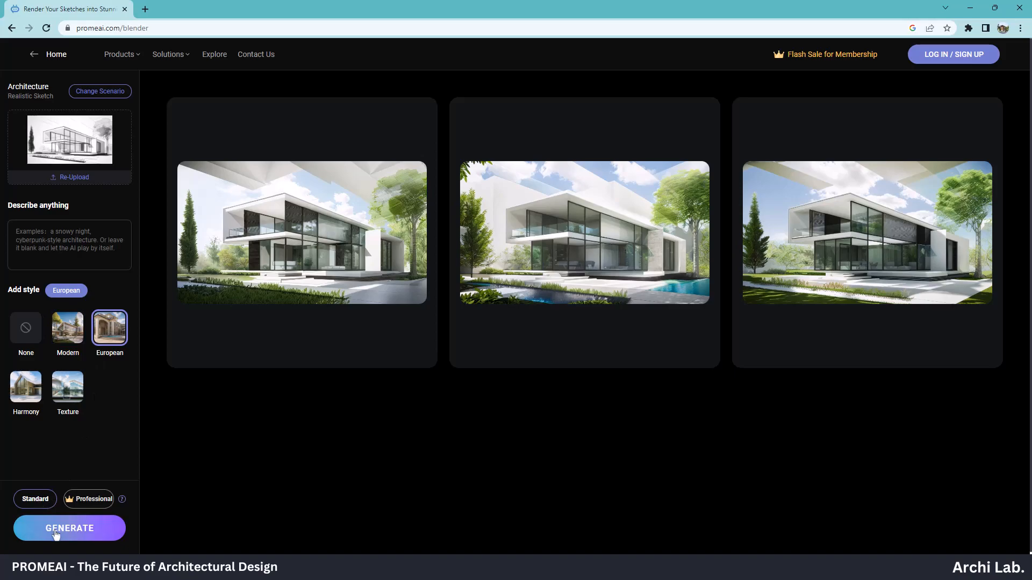
{"action": "left_click", "coordinate": [69, 528]}
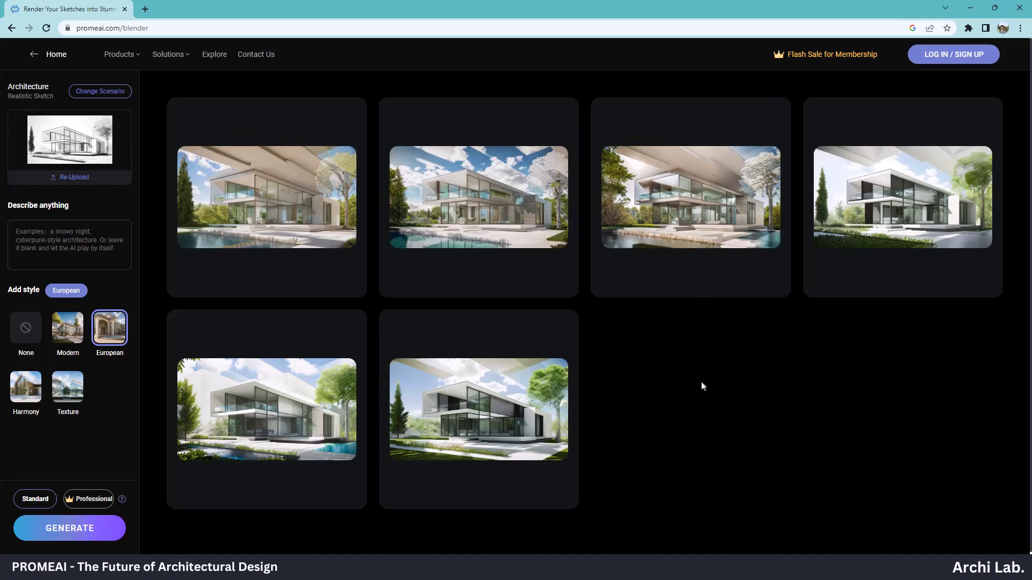
{"action": "mouse_move", "coordinate": [70, 179]}
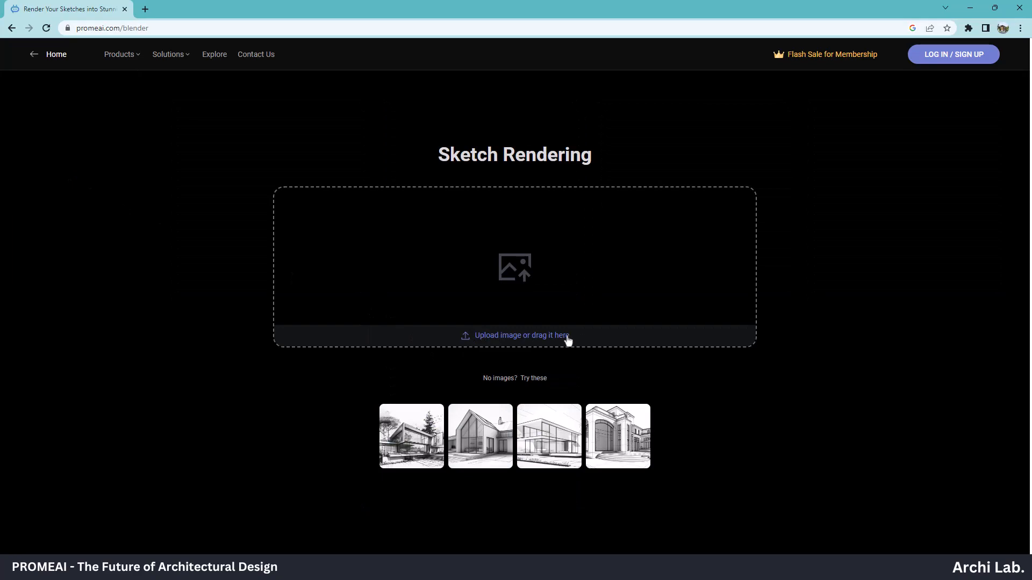
Step: Save the captured classical mansion sketch into the Desktop Prome AI folder
{"action": "left_click", "coordinate": [514, 335]}
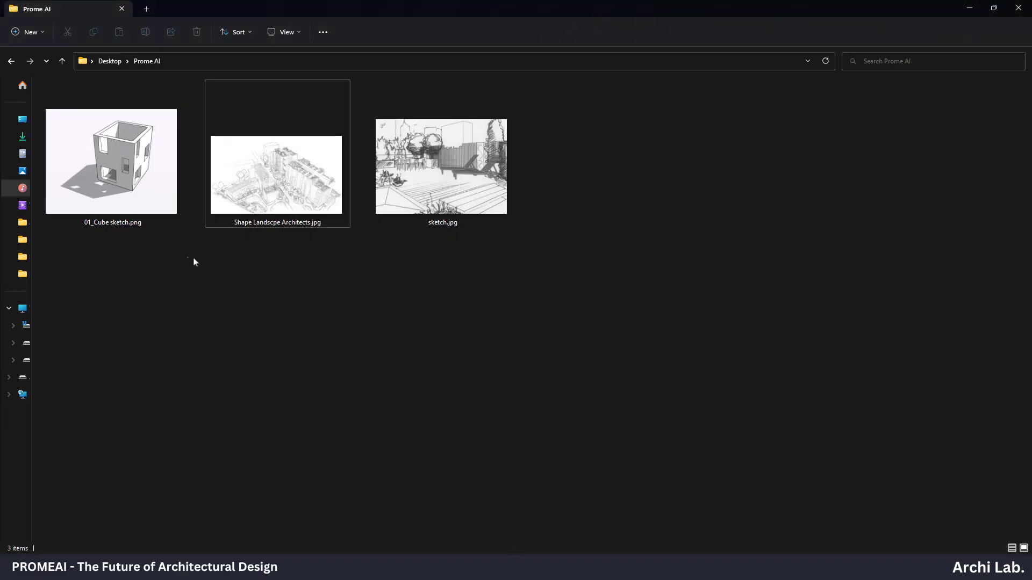
{"action": "double_click", "coordinate": [111, 161]}
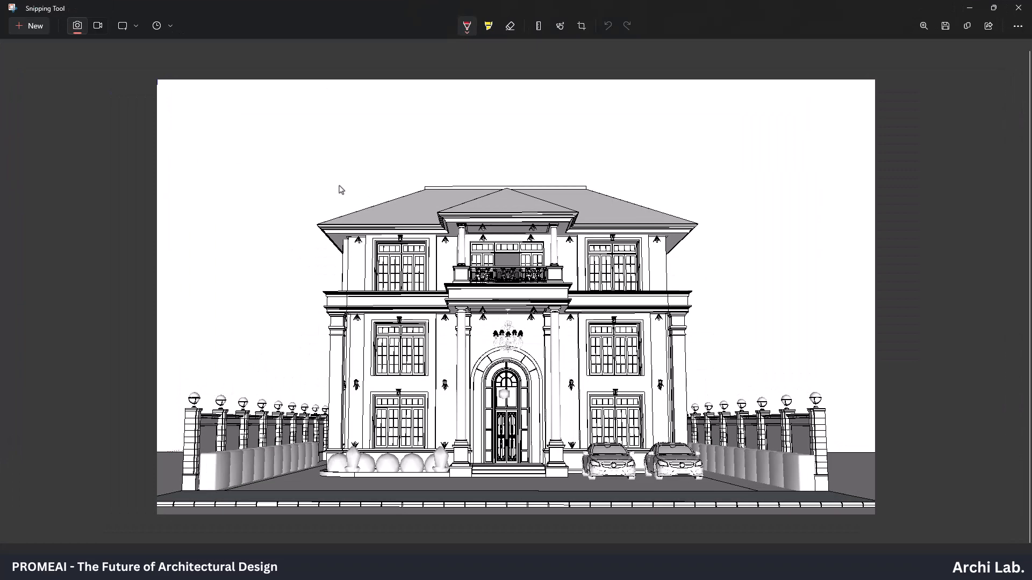
{"action": "left_click", "coordinate": [945, 26]}
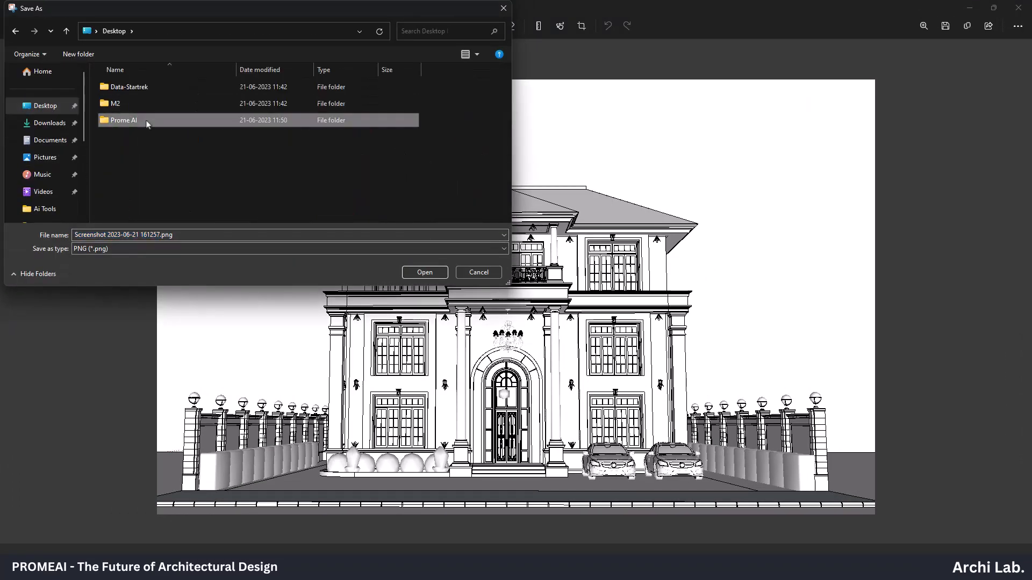
{"action": "left_click", "coordinate": [479, 272]}
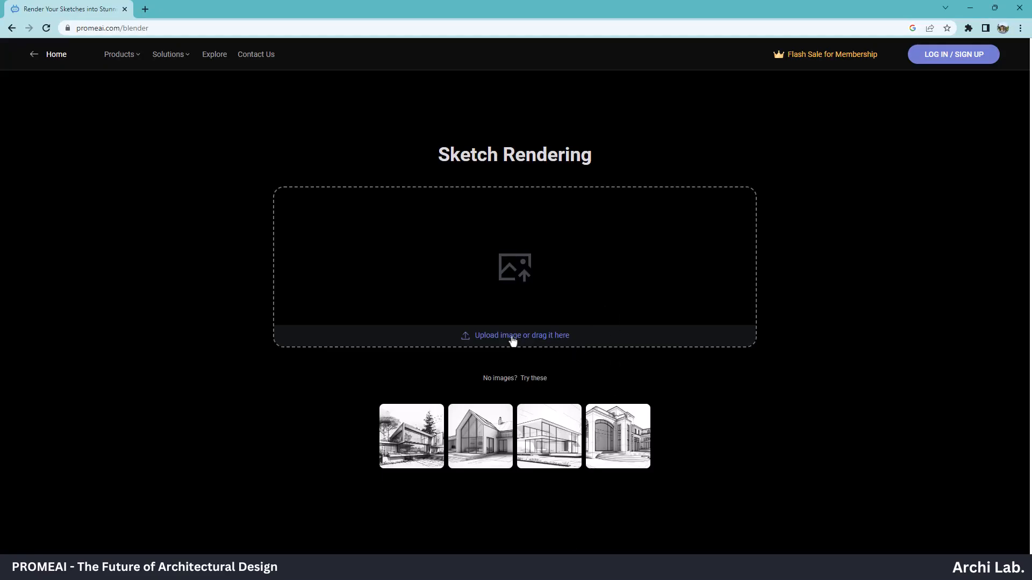
Step: Upload 02.png from the Prome AI folder as the sketch to render
{"action": "left_click", "coordinate": [515, 335]}
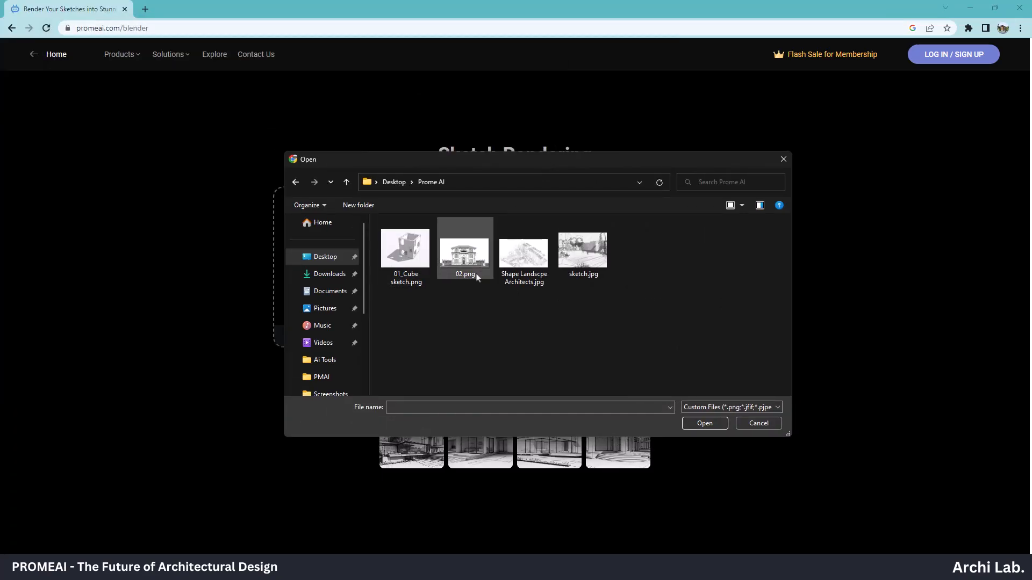
{"action": "left_click", "coordinate": [465, 248]}
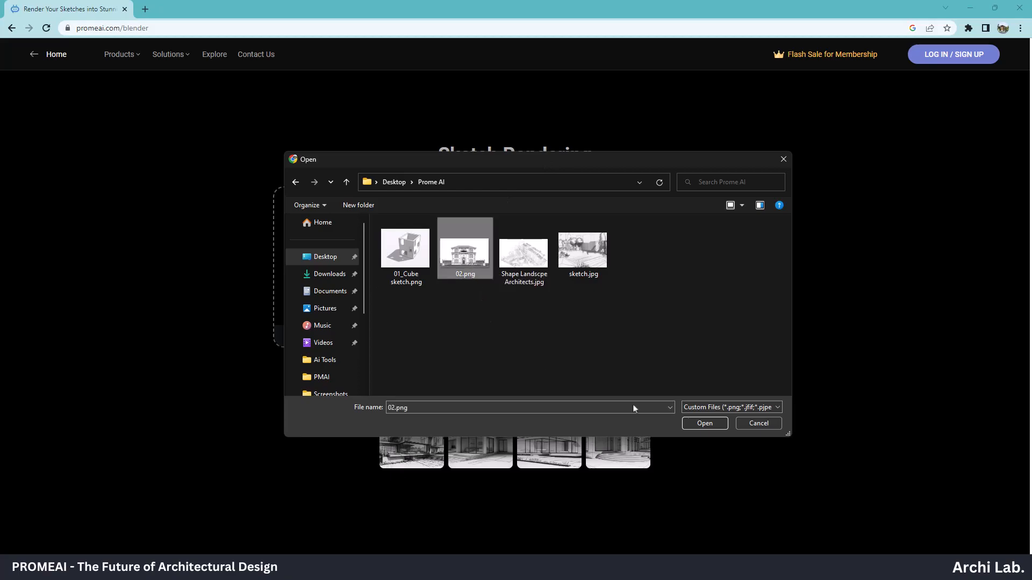
{"action": "left_click", "coordinate": [704, 423]}
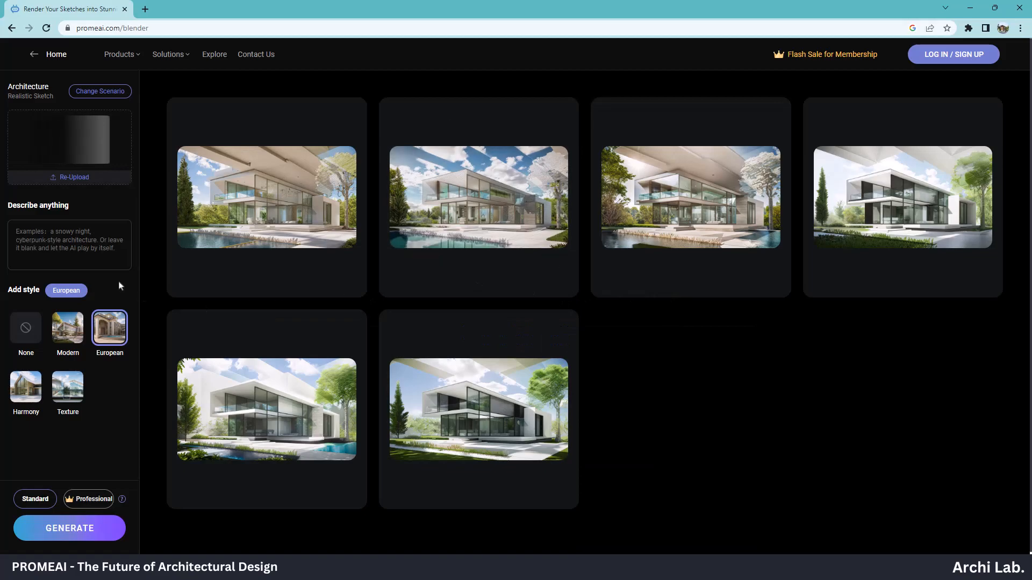
Step: Generate Modern-style renders of the house elevation sketch
{"action": "left_click", "coordinate": [68, 139]}
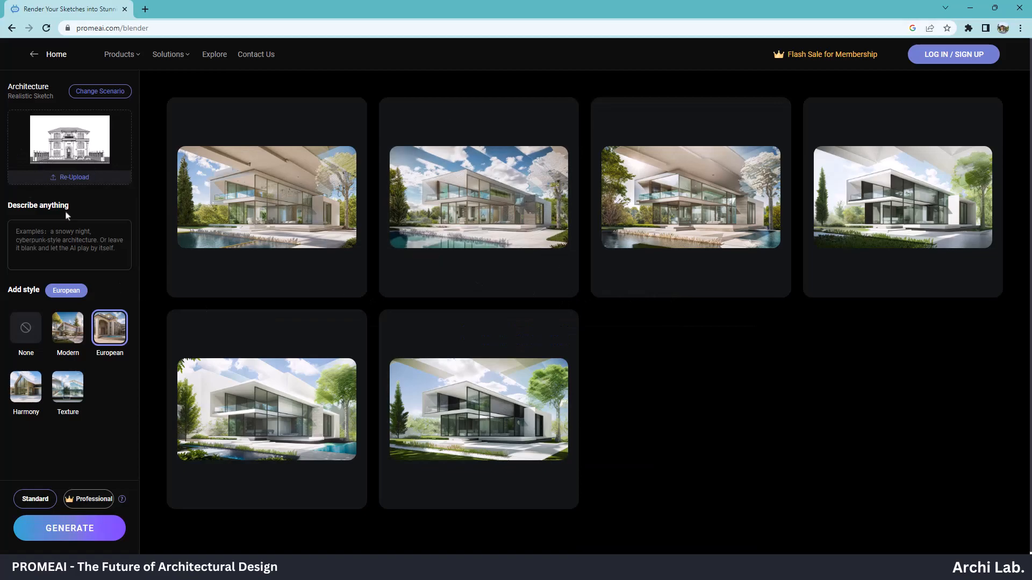
{"action": "left_click", "coordinate": [68, 327]}
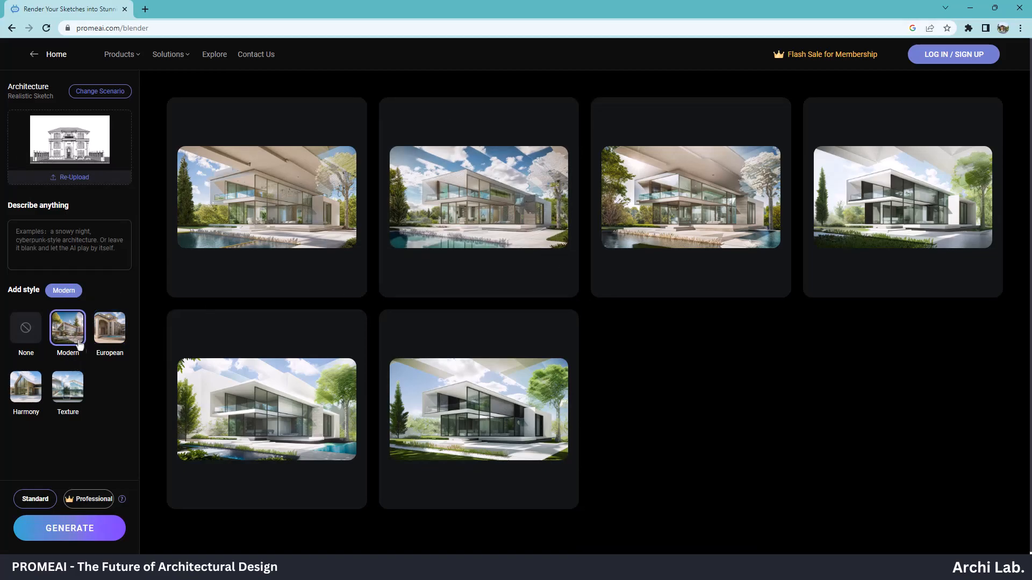
{"action": "left_click", "coordinate": [69, 529]}
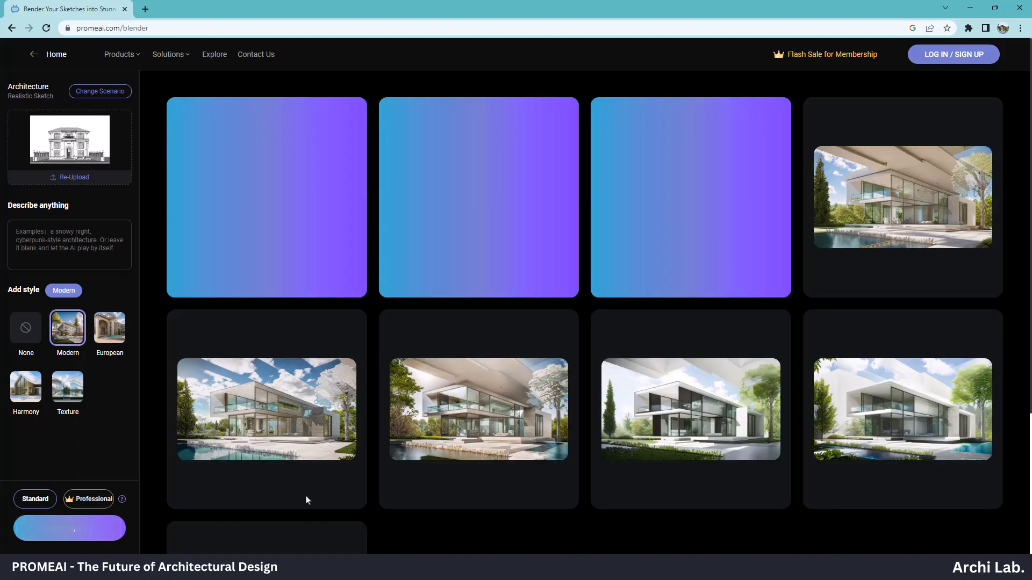
{"action": "left_click", "coordinate": [70, 528]}
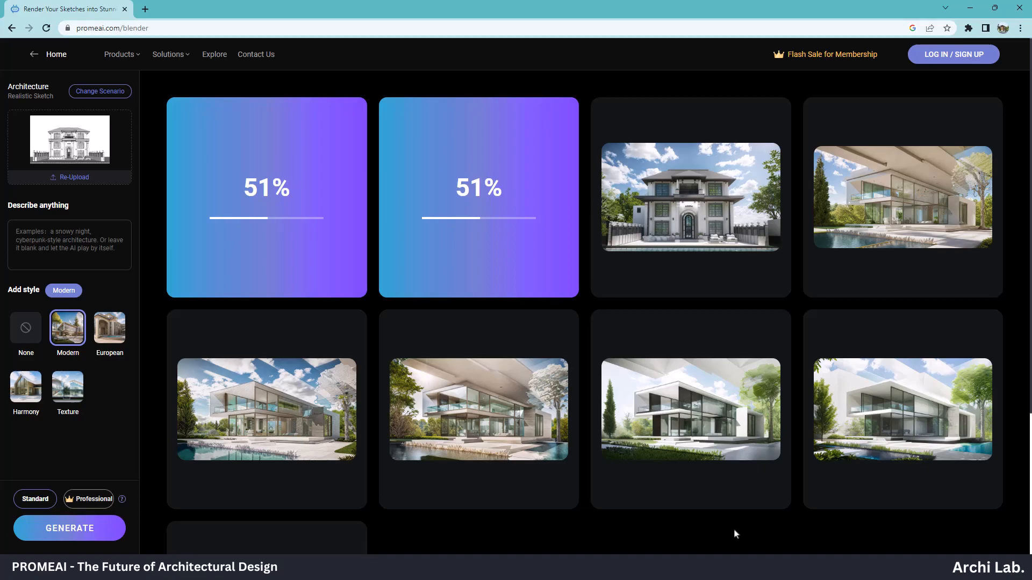
Step: Switch the style to European and generate another set of renders
{"action": "left_click", "coordinate": [690, 198]}
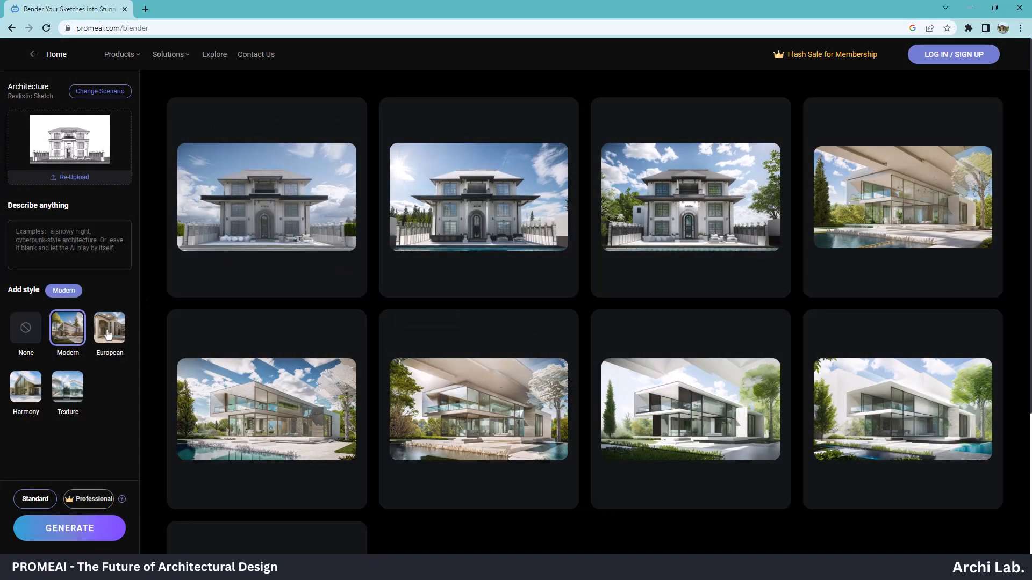
{"action": "left_click", "coordinate": [109, 328]}
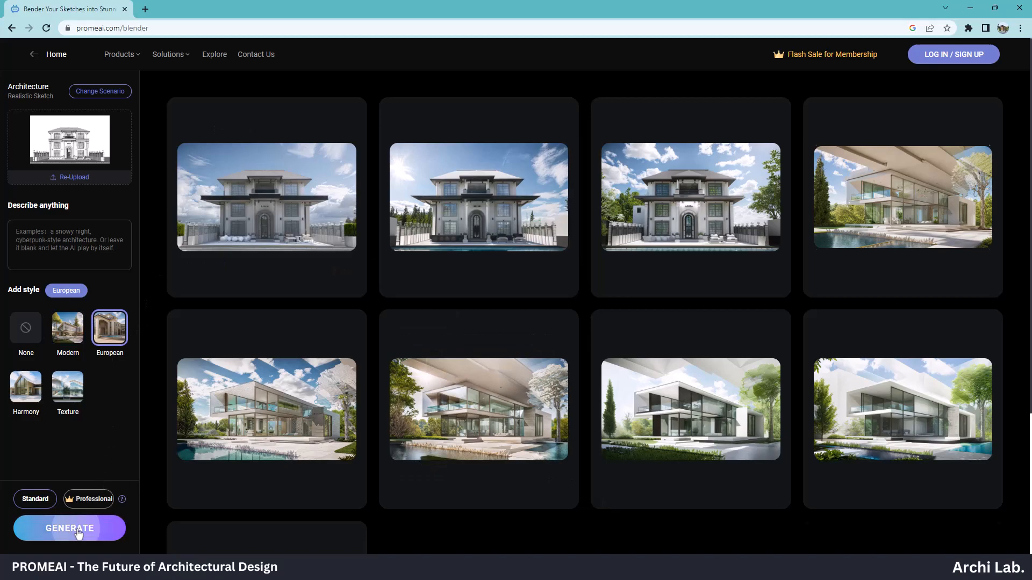
{"action": "left_click", "coordinate": [69, 529]}
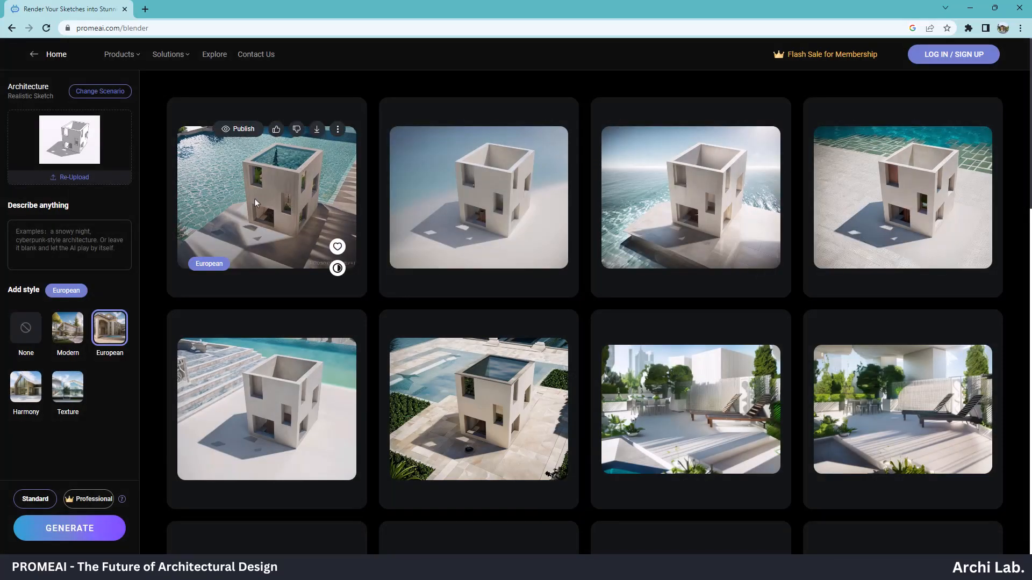
{"action": "left_click", "coordinate": [316, 129]}
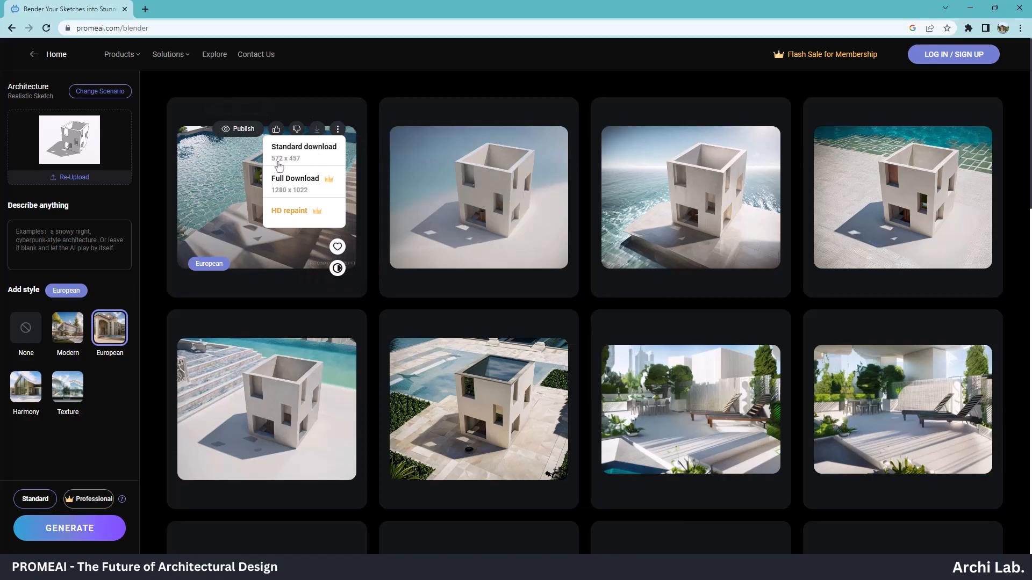
{"action": "mouse_move", "coordinate": [297, 151]}
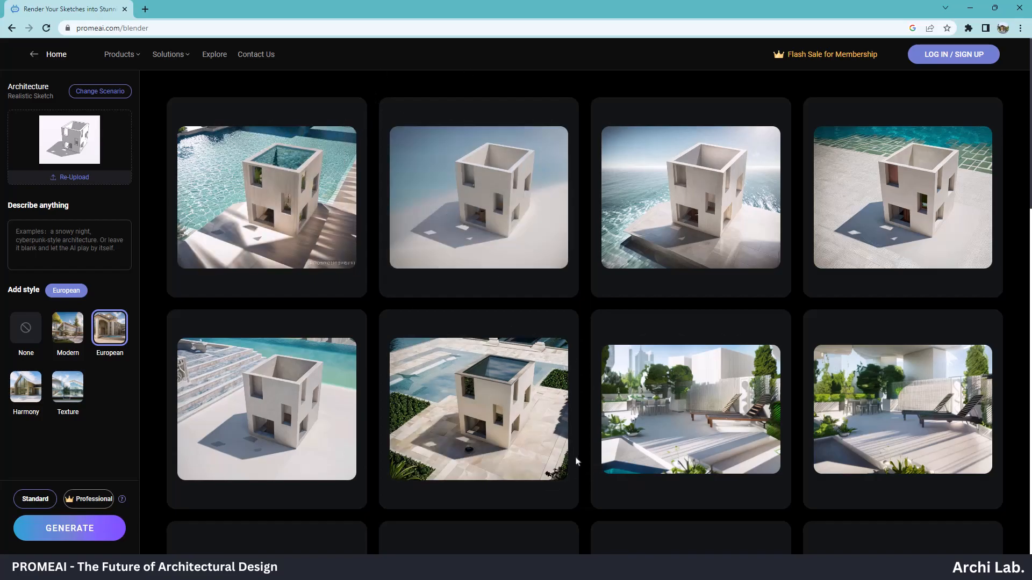
{"action": "scroll", "scroll_direction": "down", "scroll_amount": 3}
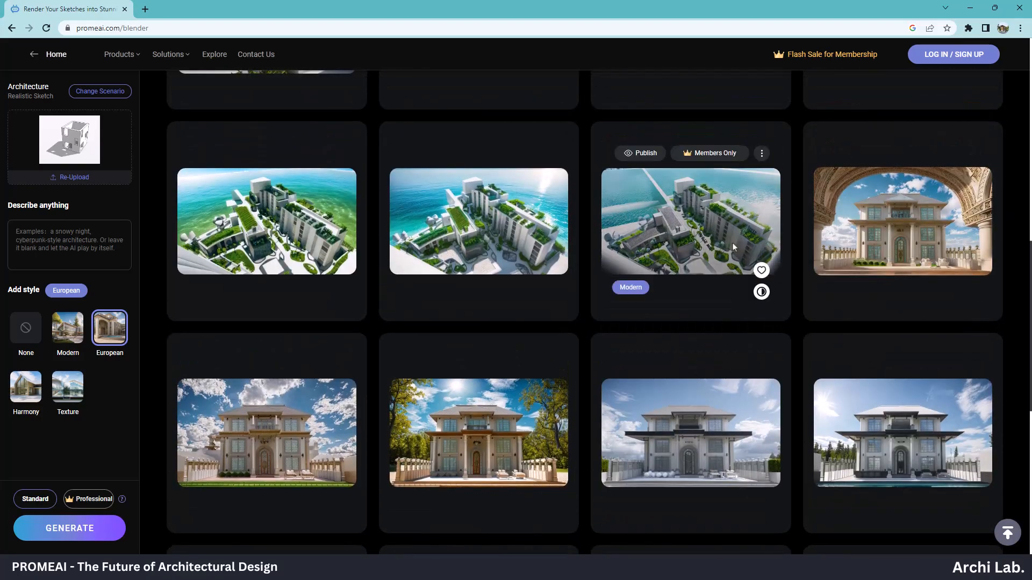
{"action": "scroll", "scroll_direction": "down", "scroll_amount": 3}
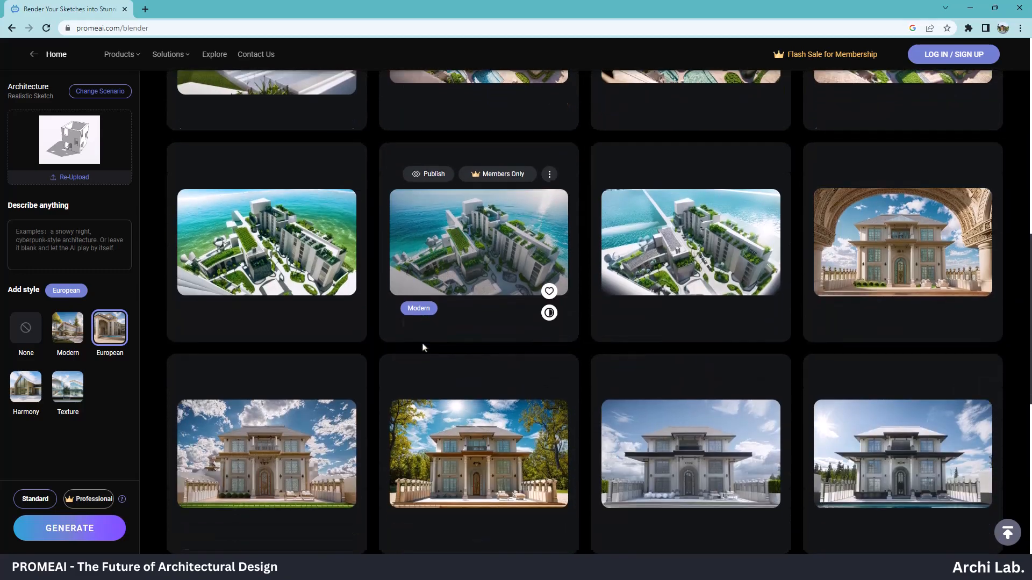
{"action": "scroll", "scroll_direction": "down", "scroll_amount": 3}
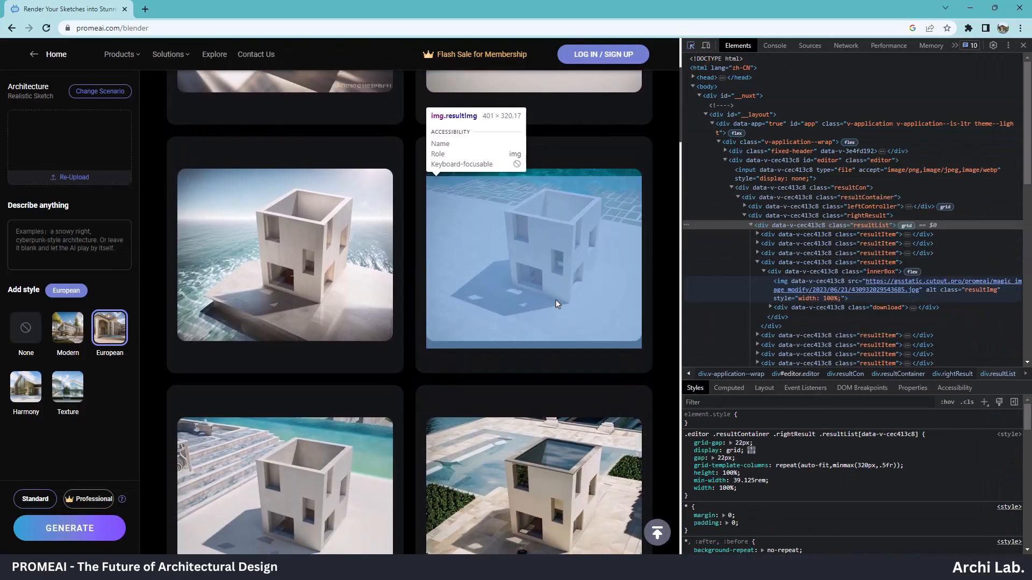
Step: Scroll through the cube renders to find the render image
{"action": "scroll", "scroll_direction": "down", "scroll_amount": 3}
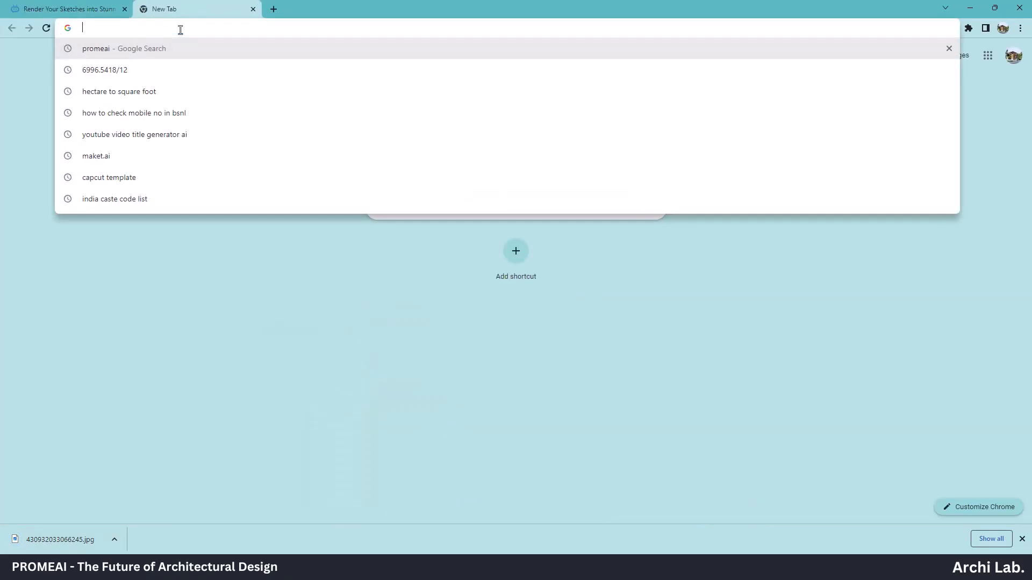
Step: Search Google for an AI image upscaler and open Upscale.media
{"action": "type", "text": "ai image generator"}
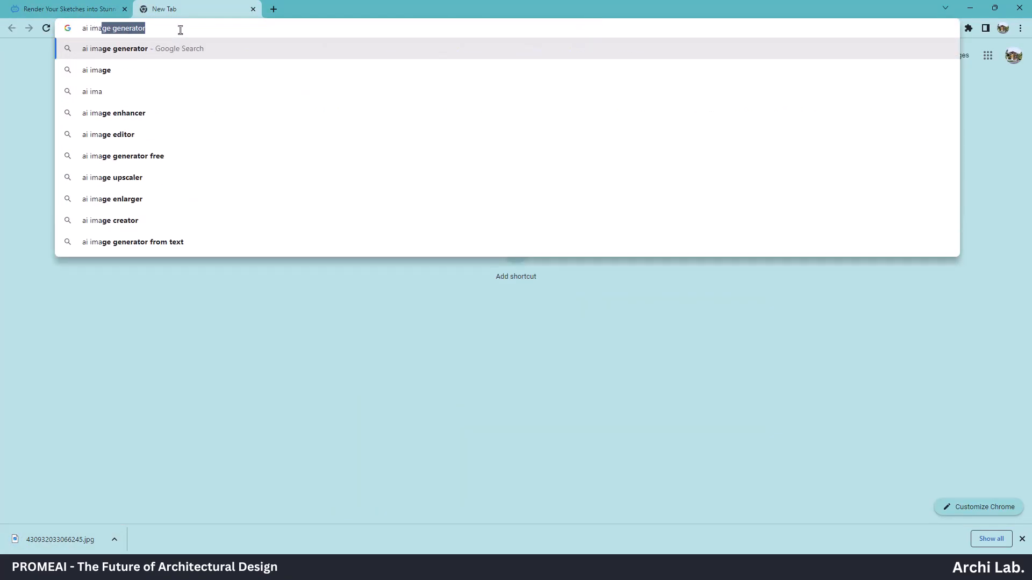
{"action": "left_click", "coordinate": [112, 178]}
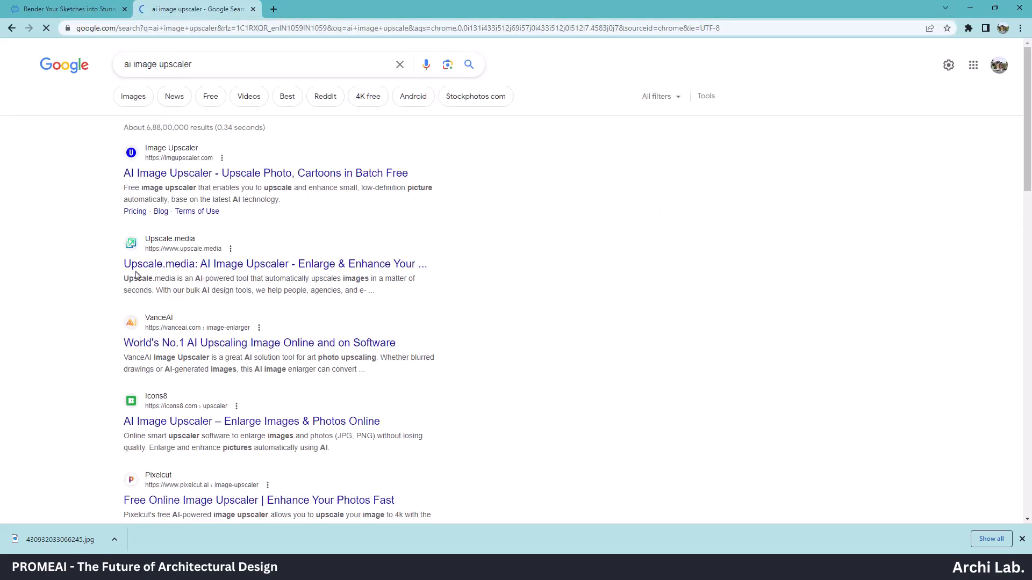
{"action": "left_click", "coordinate": [275, 264]}
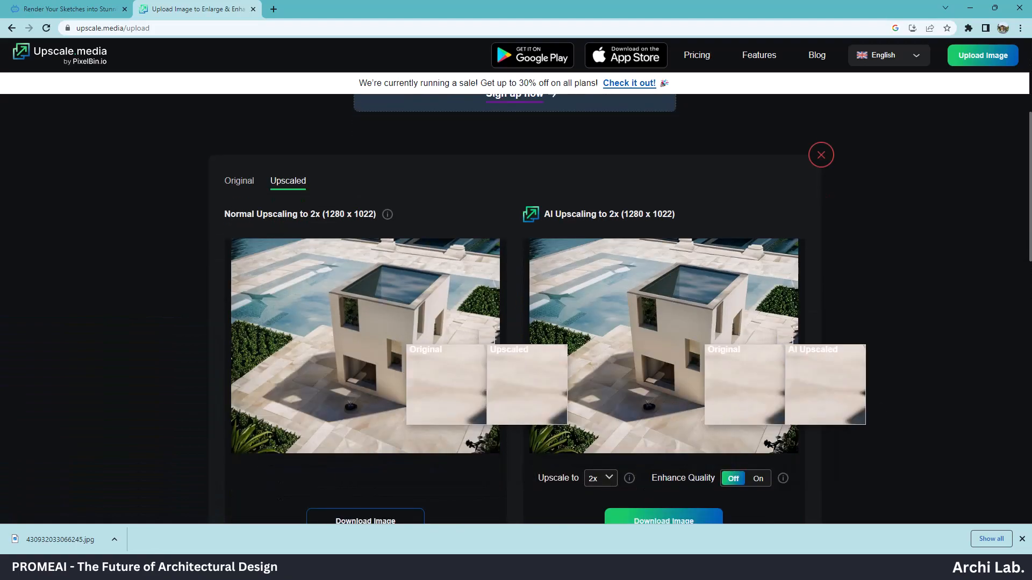
Step: Turn Enhance Quality on for the 2x upscale and download the enhanced image
{"action": "scroll", "scroll_direction": "down", "scroll_amount": 3}
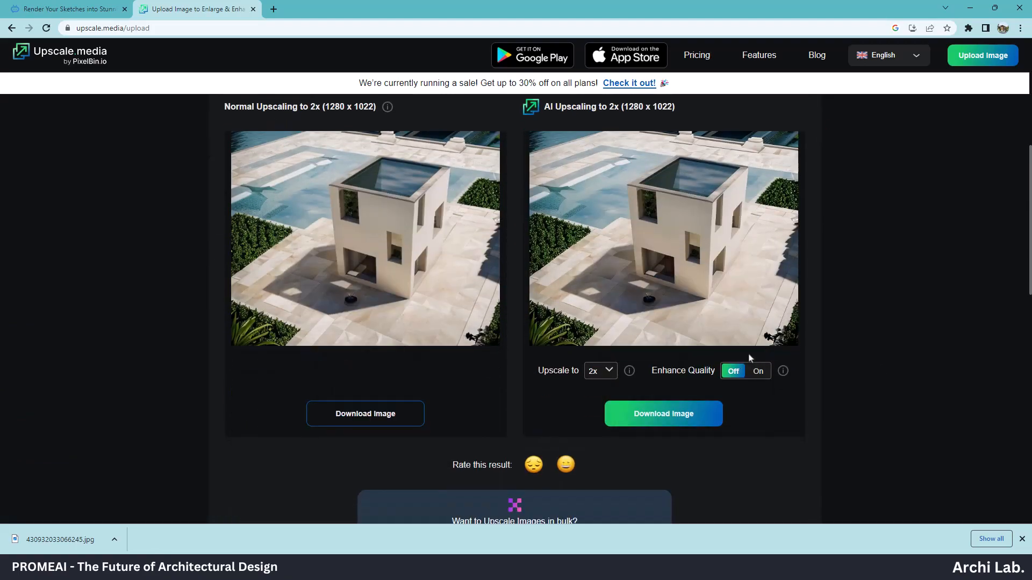
{"action": "left_click", "coordinate": [757, 371]}
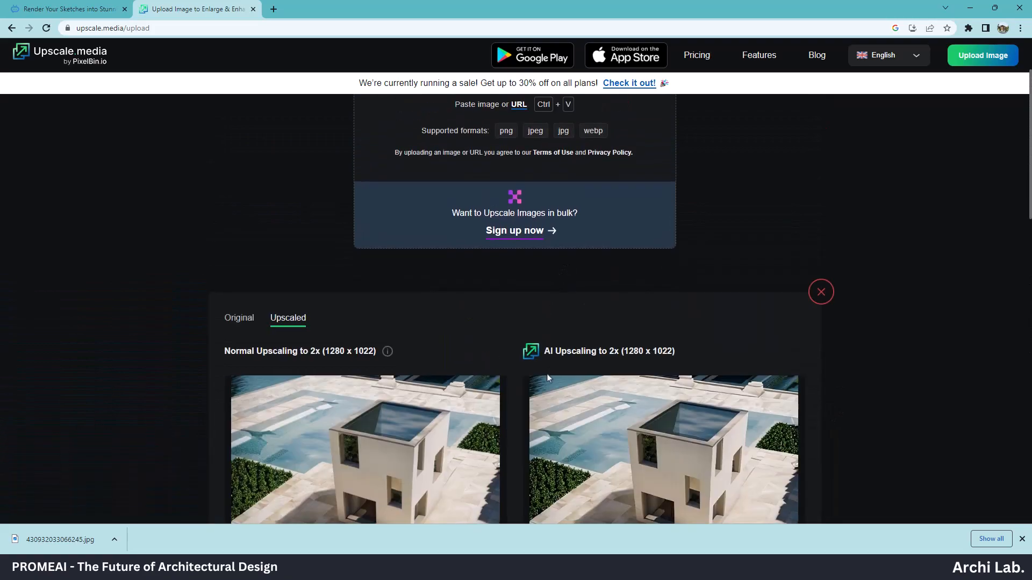
{"action": "scroll", "scroll_direction": "down", "scroll_amount": 3}
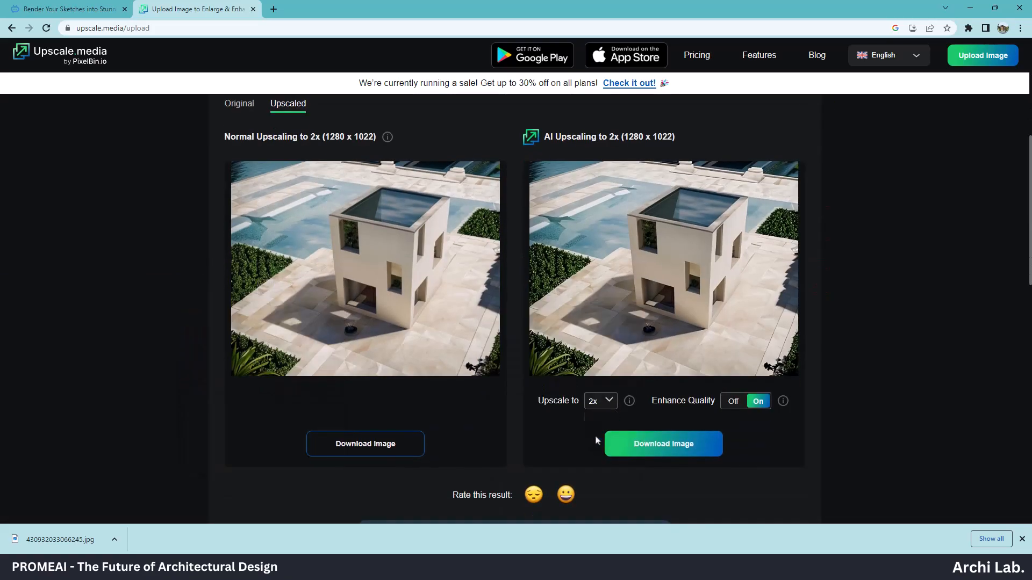
{"action": "left_click", "coordinate": [600, 401]}
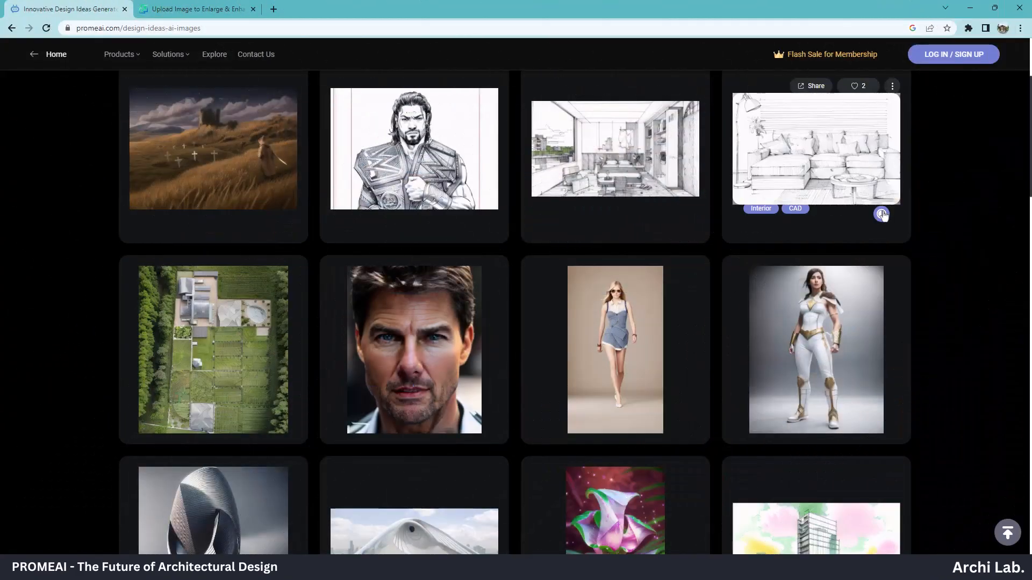
Step: Scroll the PromeAI design-ideas gallery down to a fashion image tagged Product, Fashion and Preppy
{"action": "scroll", "scroll_direction": "down", "scroll_amount": 3}
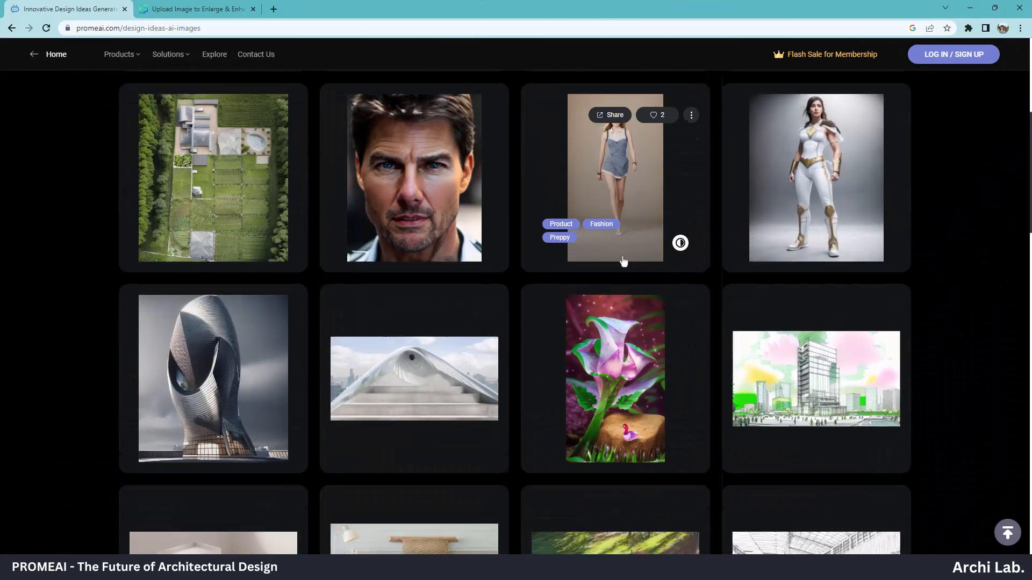